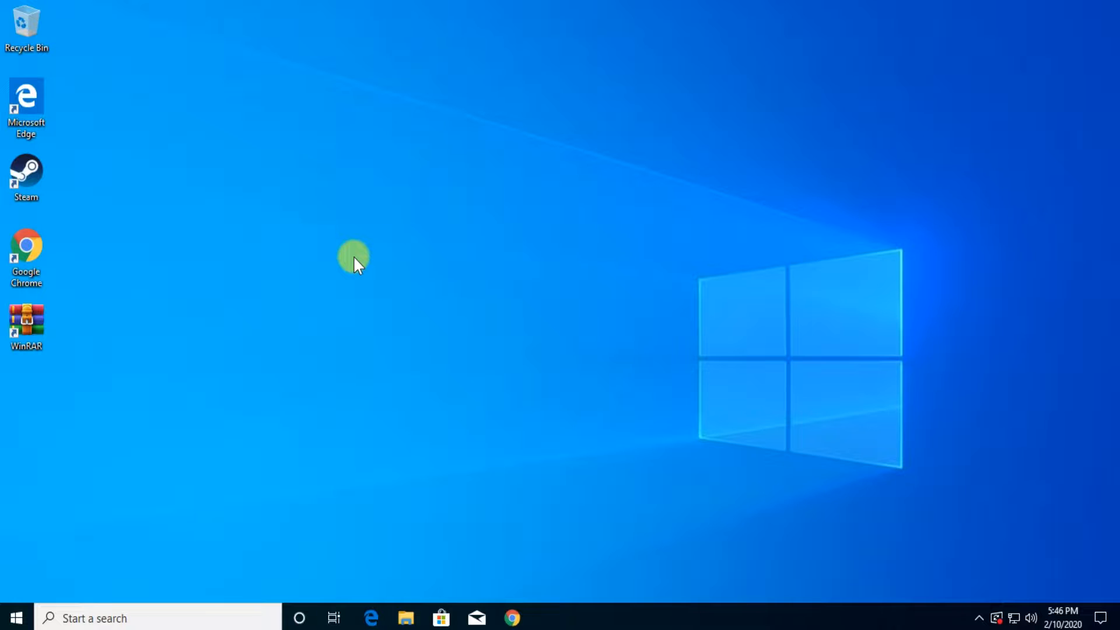
{"action": "mouse_move", "coordinate": [337, 268]}
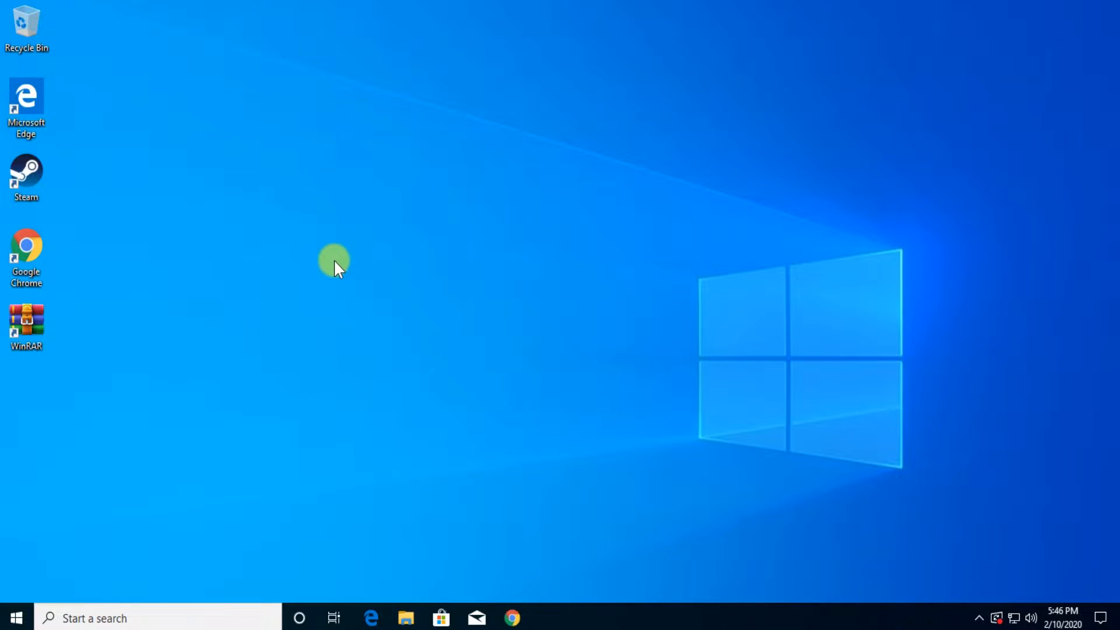
- Reach Windows Update via search ('con') and run Check for updates
{"action": "left_click", "coordinate": [93, 618]}
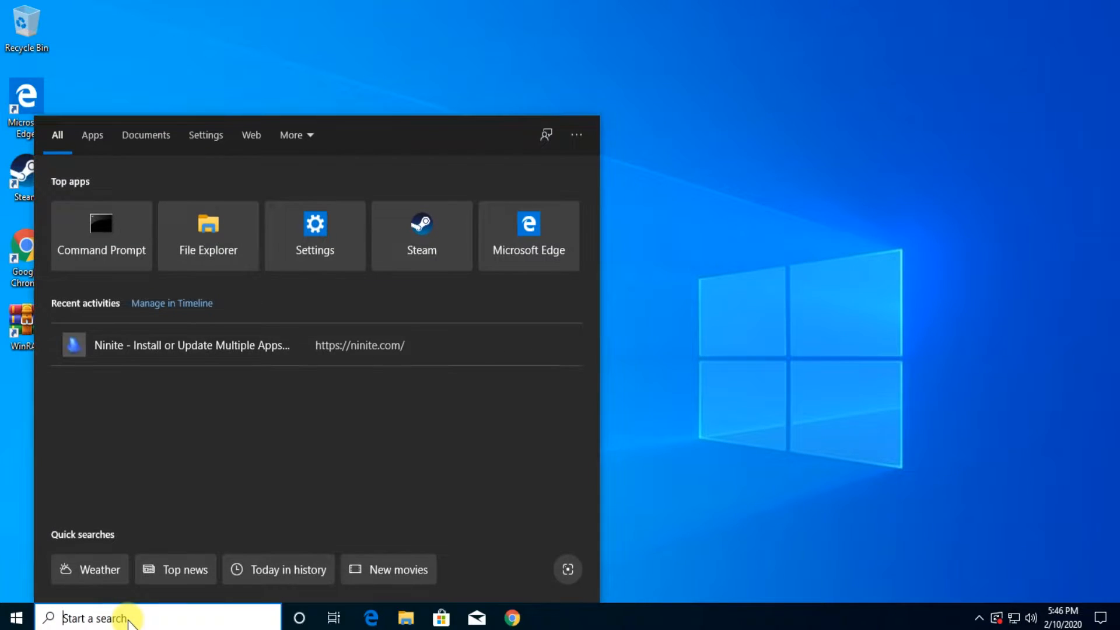
{"action": "type", "text": "con"}
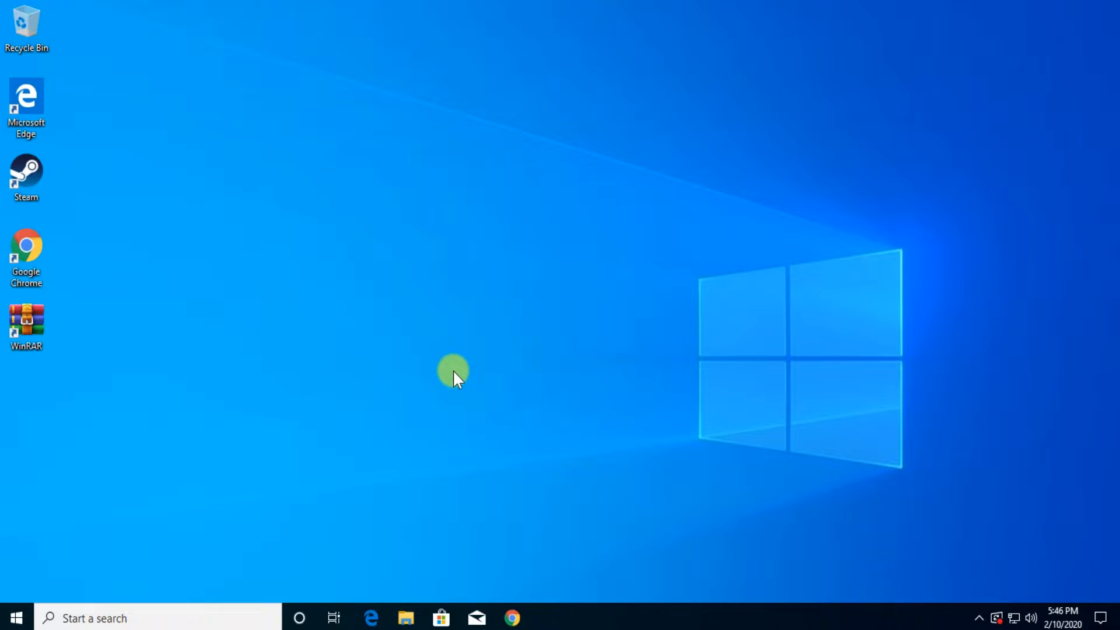
{"action": "mouse_move", "coordinate": [165, 497]}
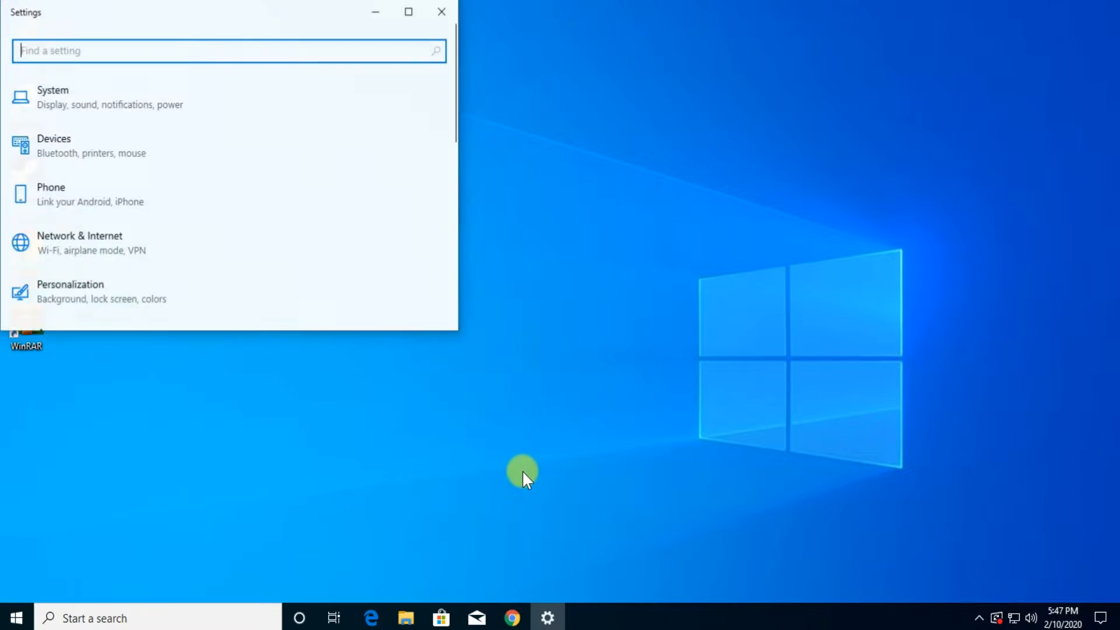
{"action": "mouse_move", "coordinate": [461, 334]}
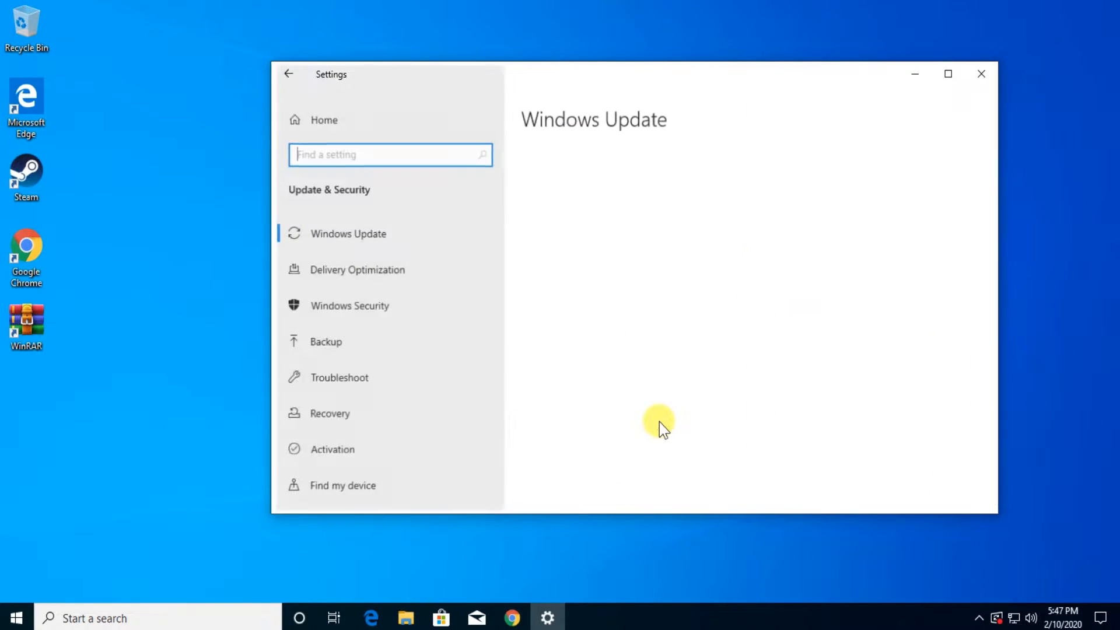
{"action": "left_click", "coordinate": [349, 233]}
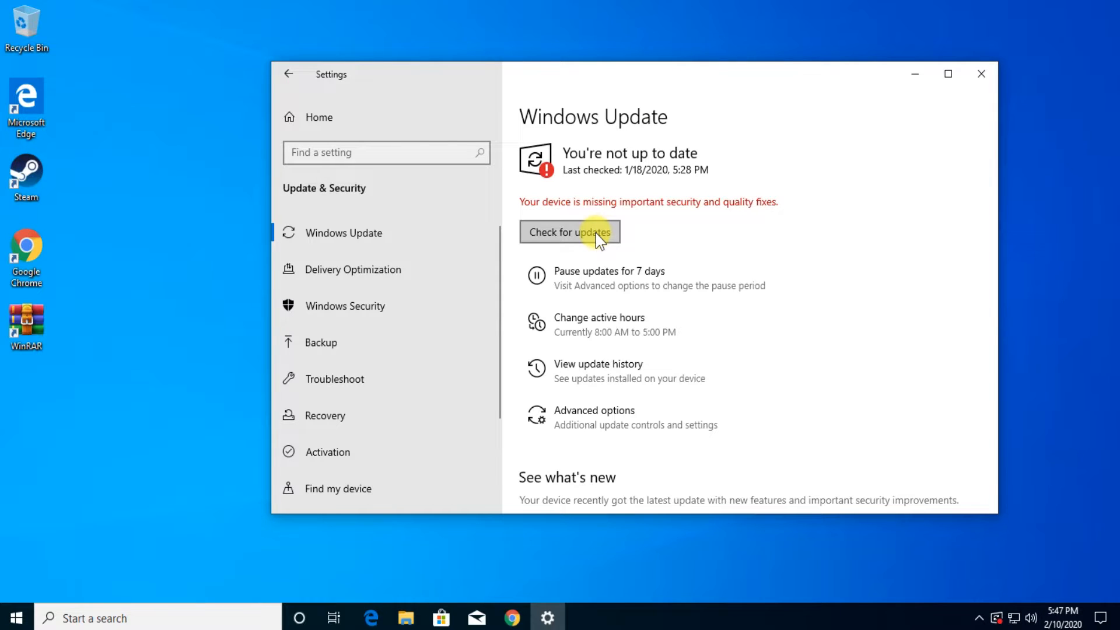
{"action": "left_click", "coordinate": [981, 74]}
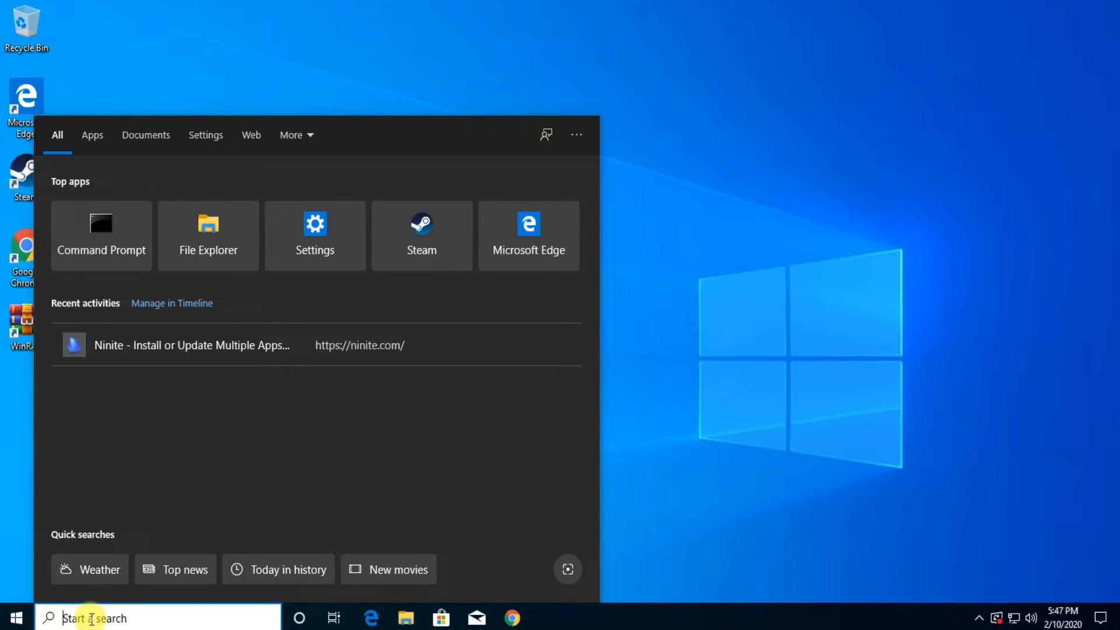
{"action": "right_click", "coordinate": [615, 619]}
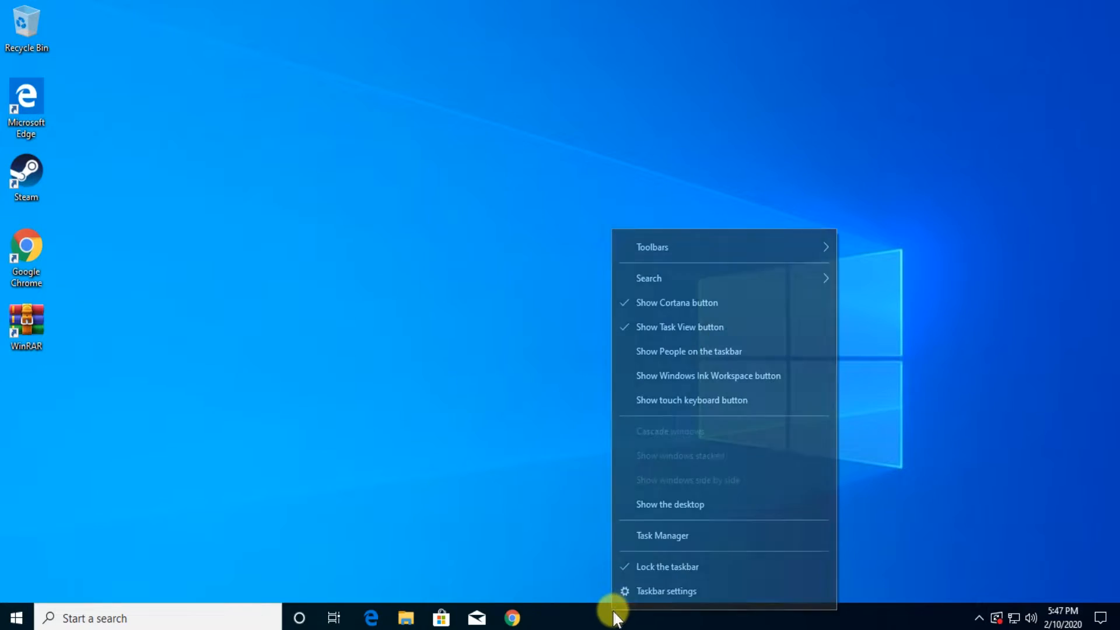
{"action": "left_click", "coordinate": [662, 536]}
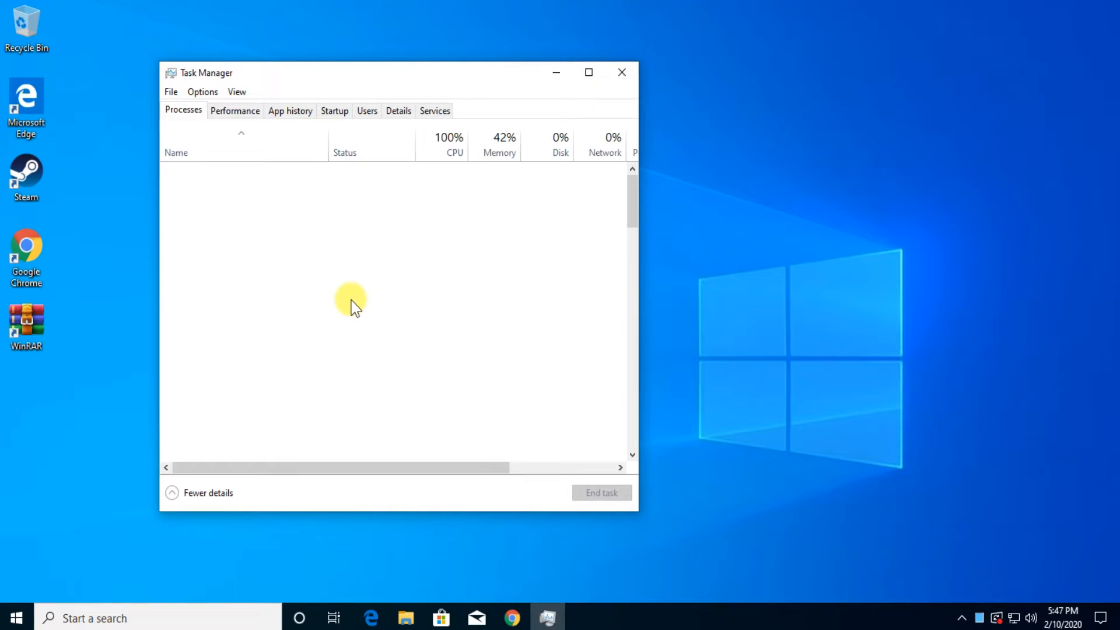
{"action": "left_click", "coordinate": [621, 73]}
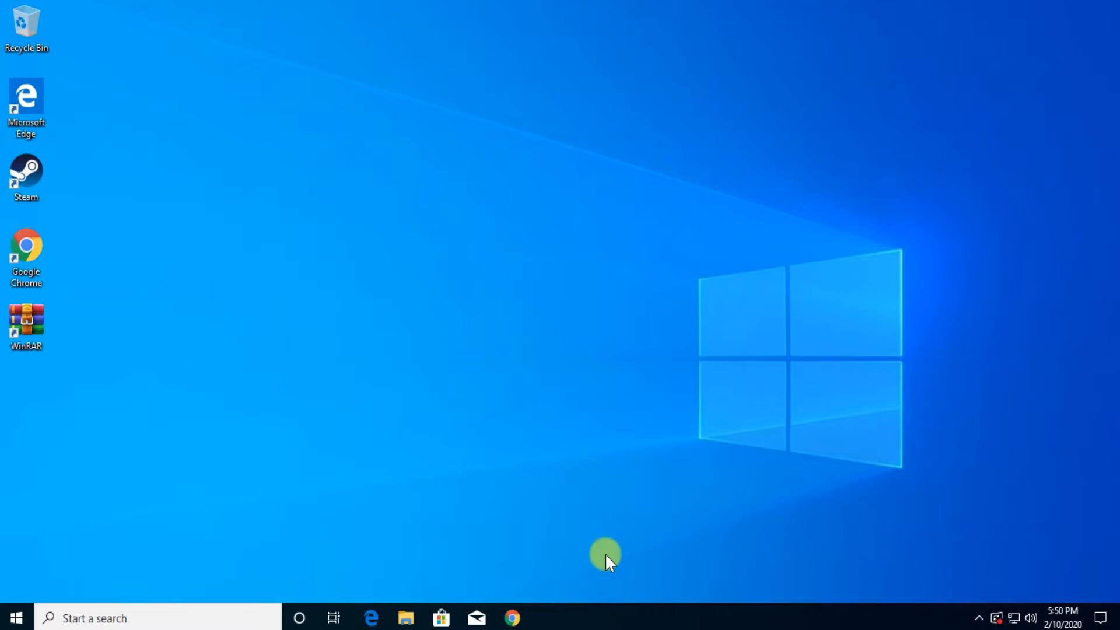
{"action": "mouse_move", "coordinate": [607, 611]}
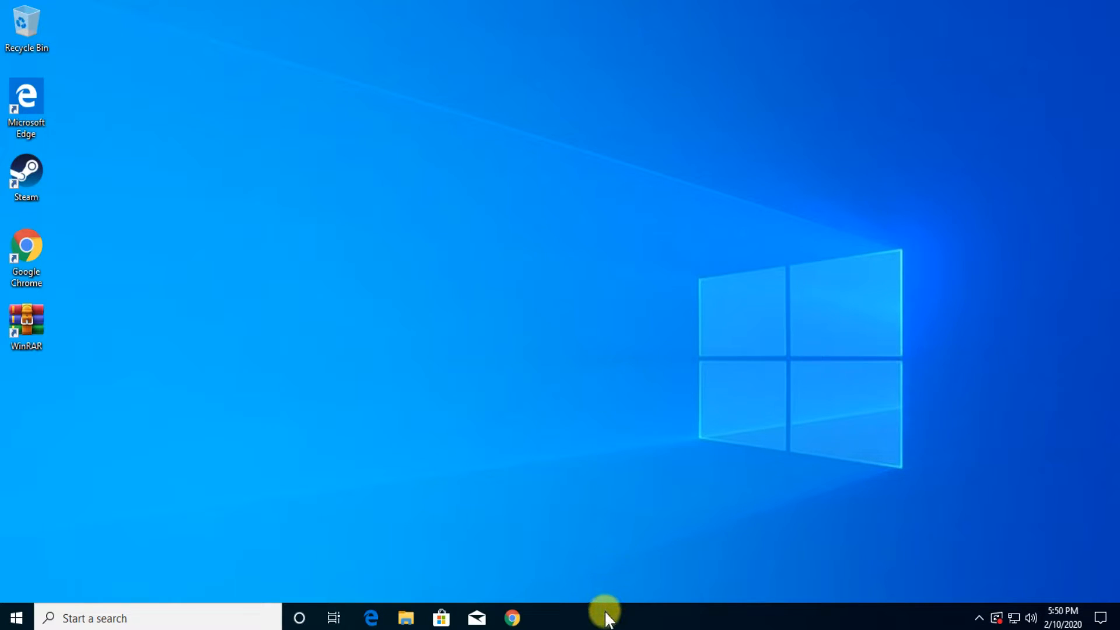
- Launch Task Manager from the taskbar, show Details and select the suspended SearchUI.exe
{"action": "right_click", "coordinate": [607, 617]}
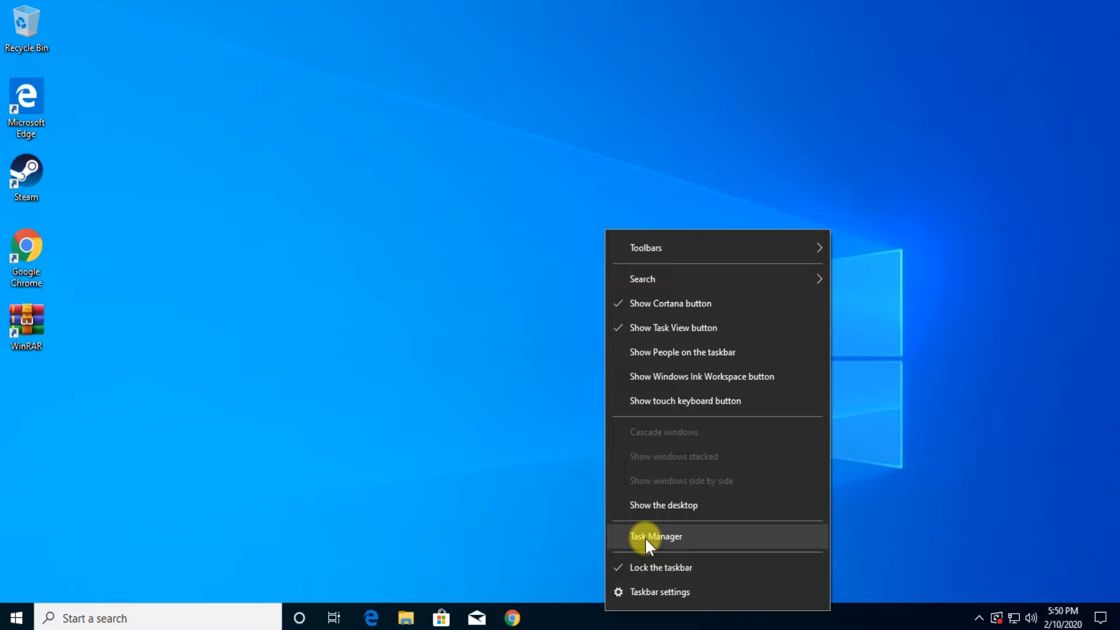
{"action": "left_click", "coordinate": [654, 537]}
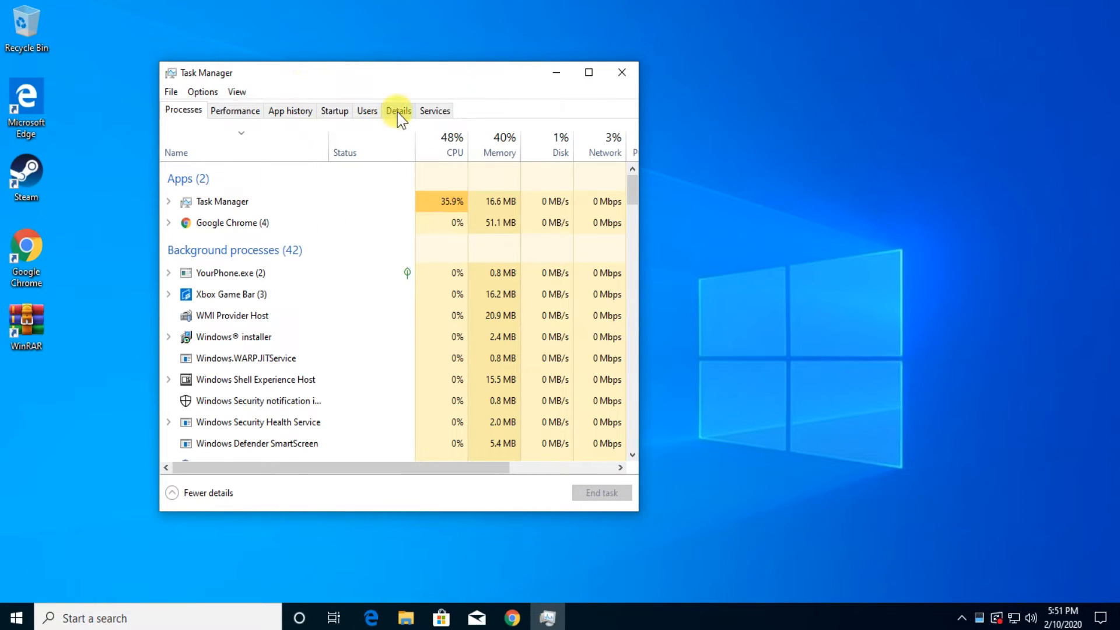
{"action": "left_click", "coordinate": [398, 110]}
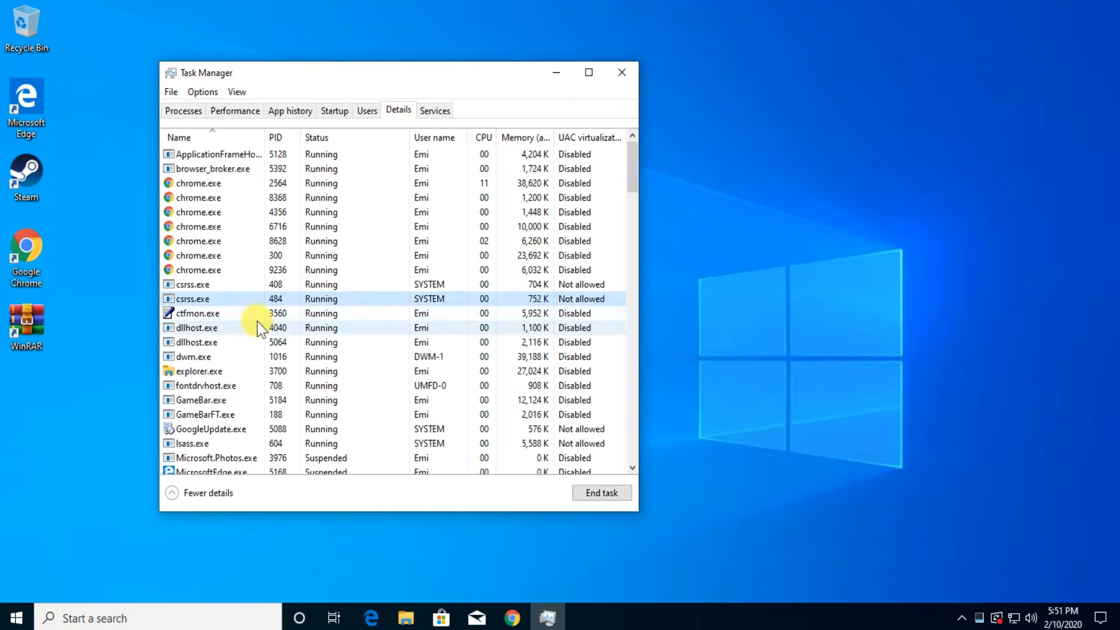
{"action": "scroll", "scroll_direction": "down", "scroll_amount": 3}
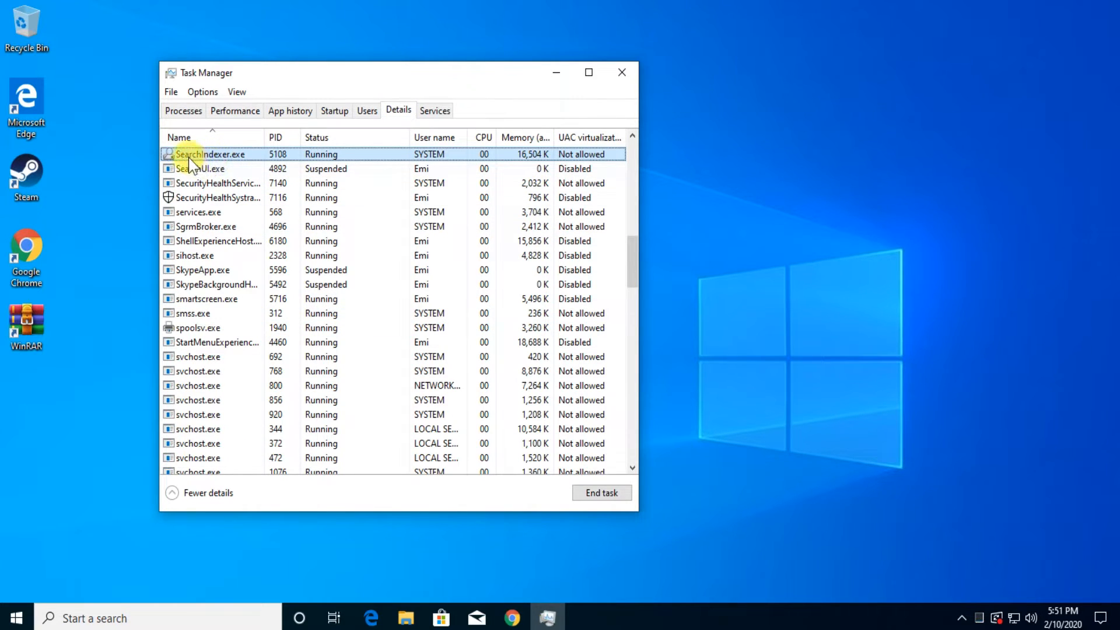
{"action": "left_click", "coordinate": [200, 168]}
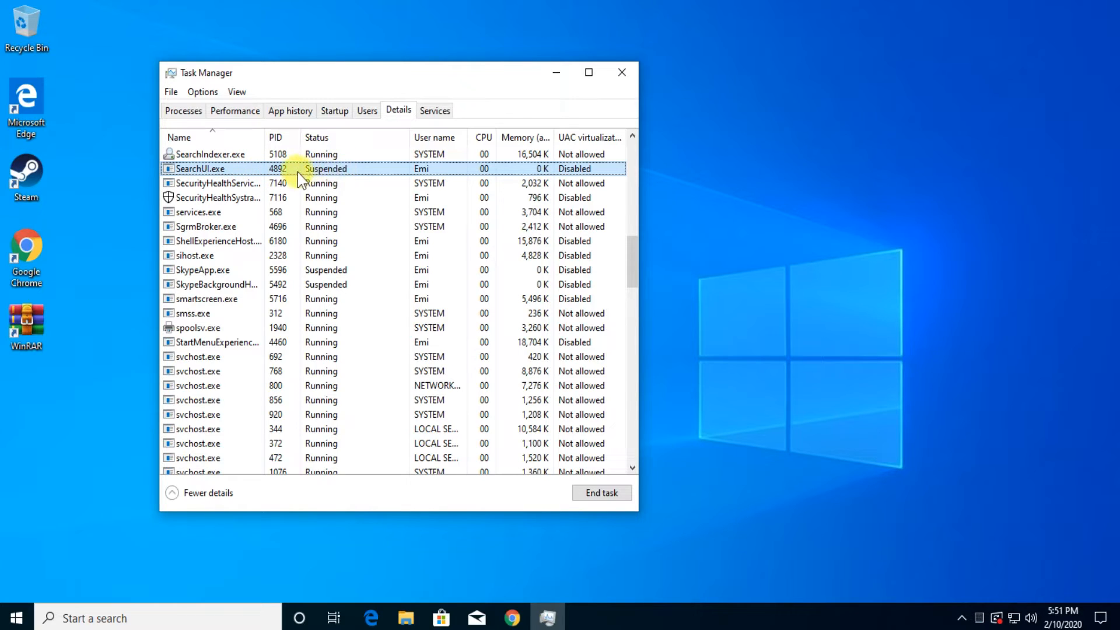
- End the SearchUI.exe task and confirm End process so it restarts as Running
{"action": "right_click", "coordinate": [199, 168]}
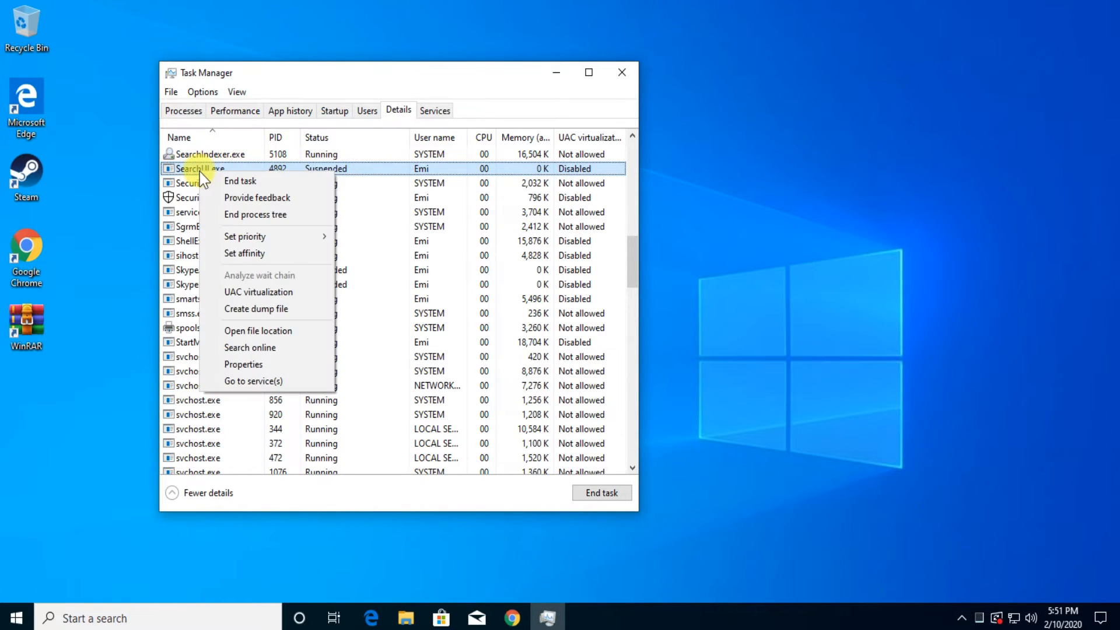
{"action": "left_click", "coordinate": [240, 181]}
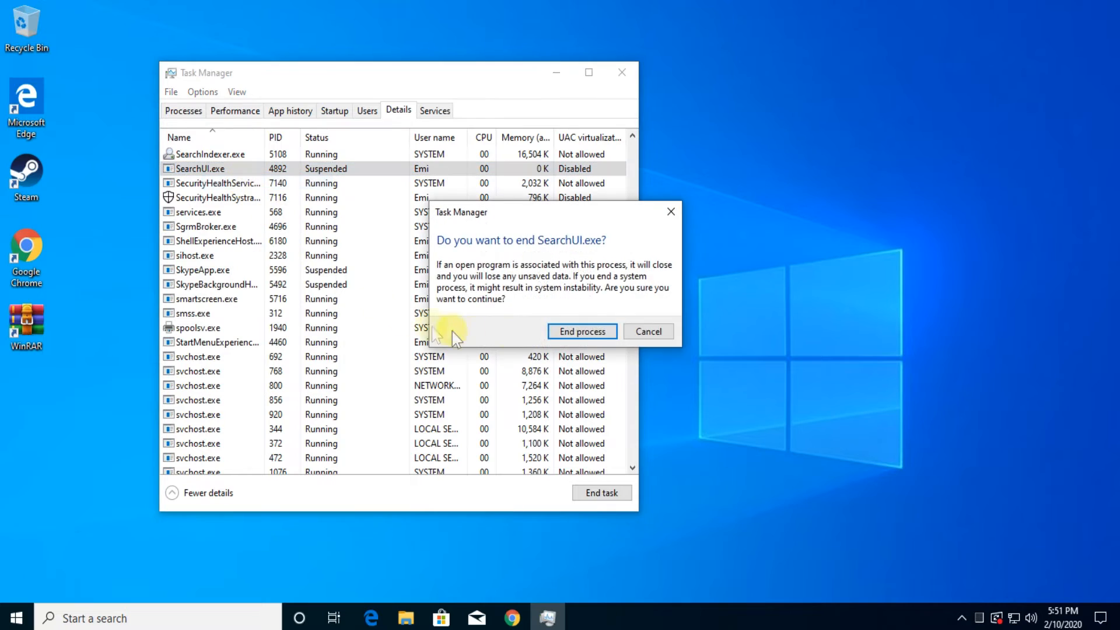
{"action": "left_click", "coordinate": [647, 331]}
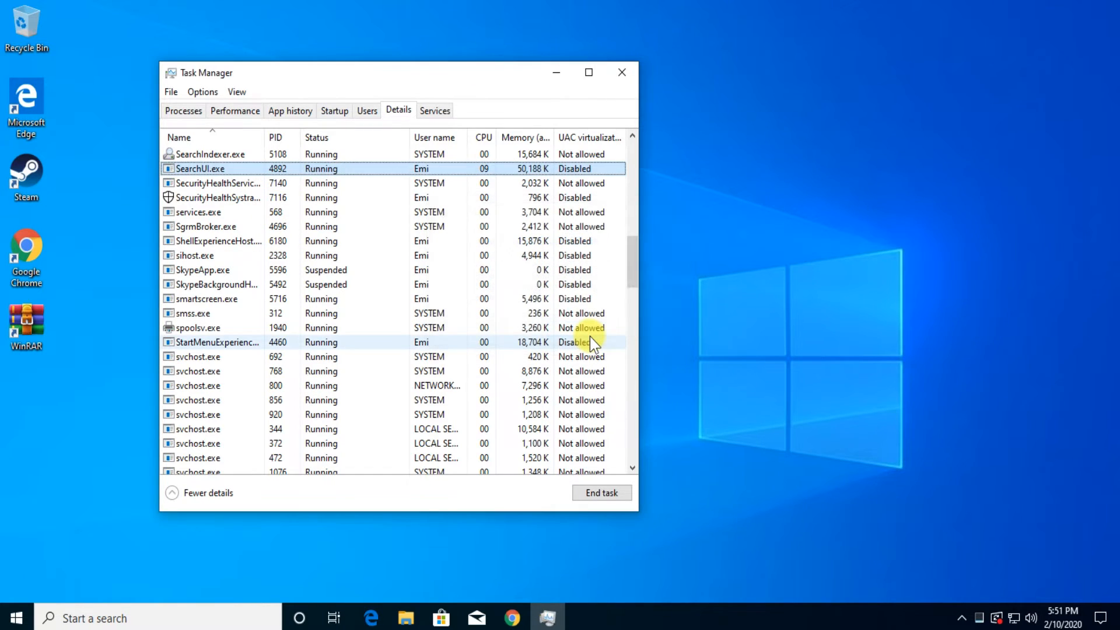